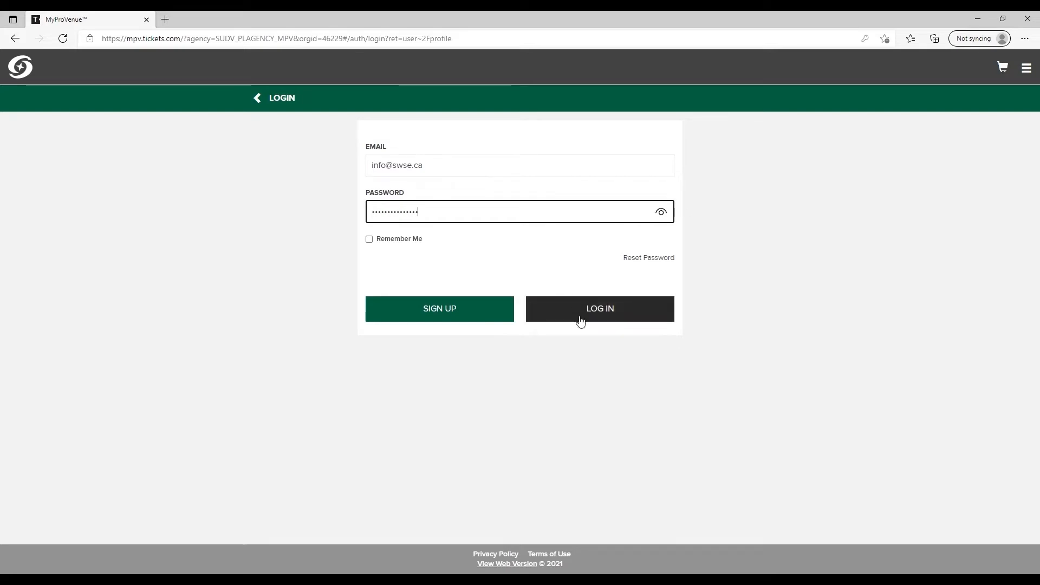
- Log in to the account and bring up its Voucher Programs list
left_click(598, 309)
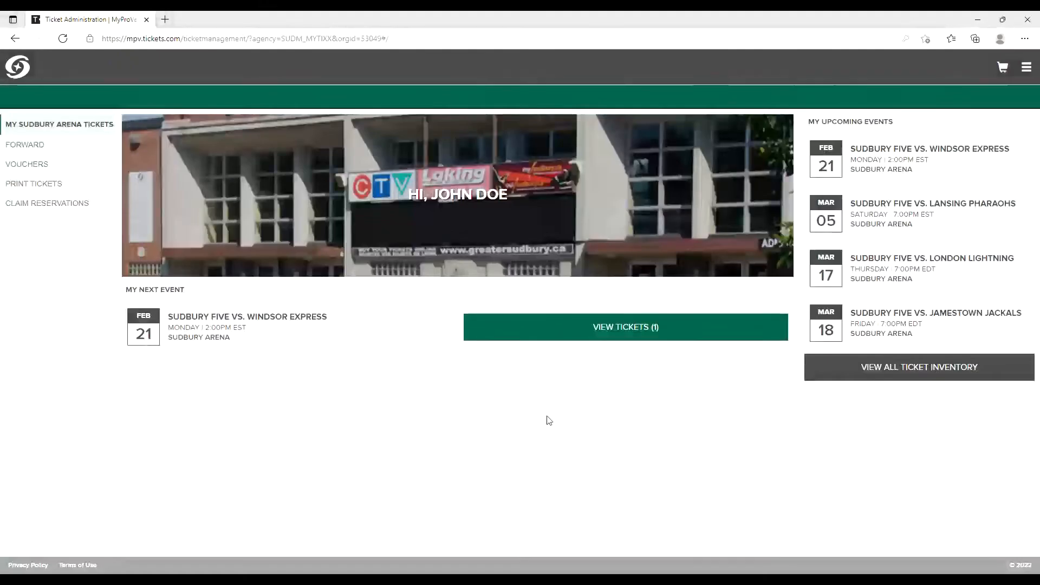
left_click(26, 164)
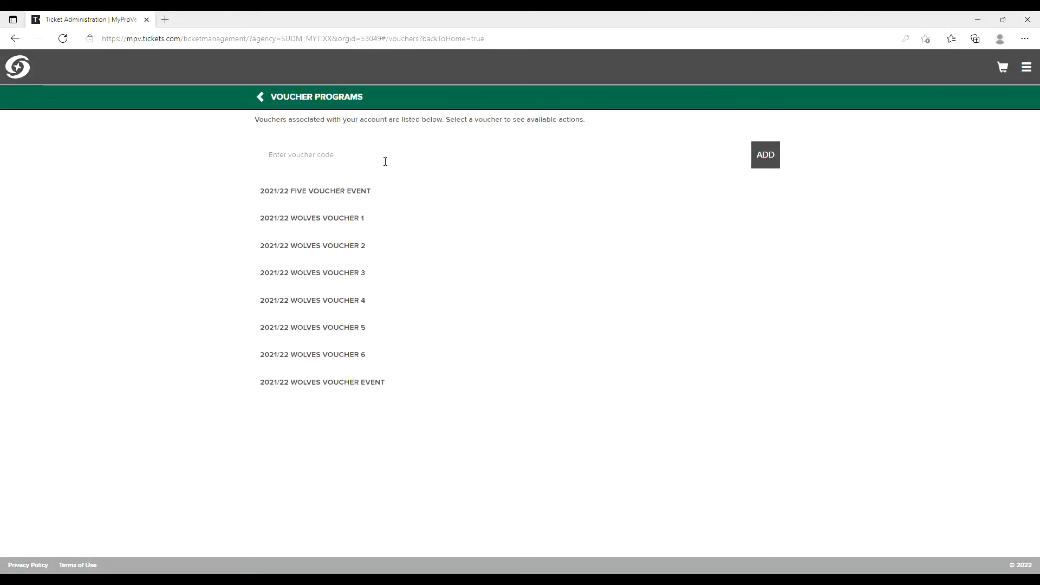
- Start forwarding the first buddy voucher of the 2021/22 FIVE VOUCHER EVENT to a friend
left_click(314, 191)
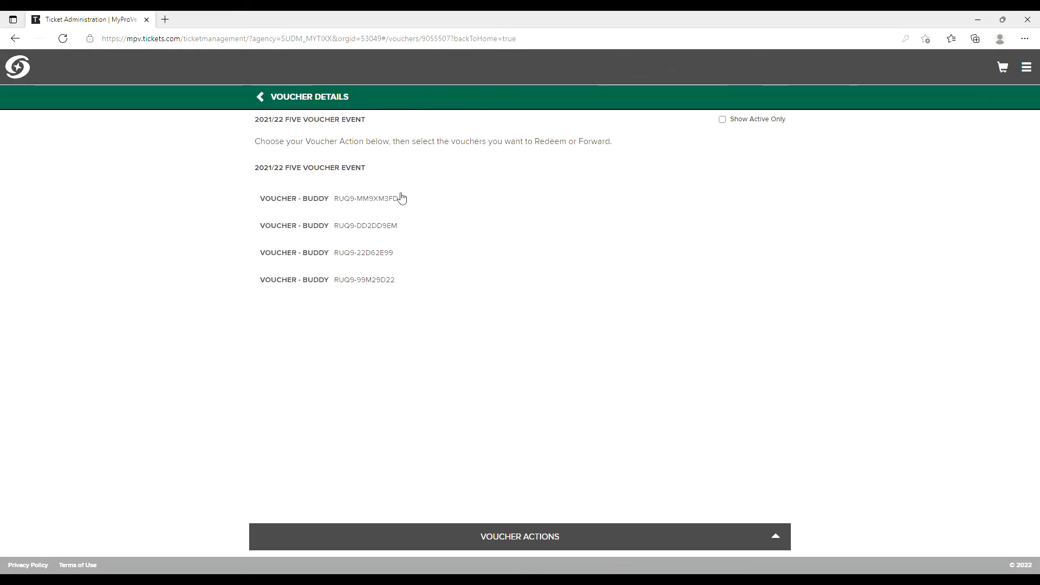
left_click(365, 197)
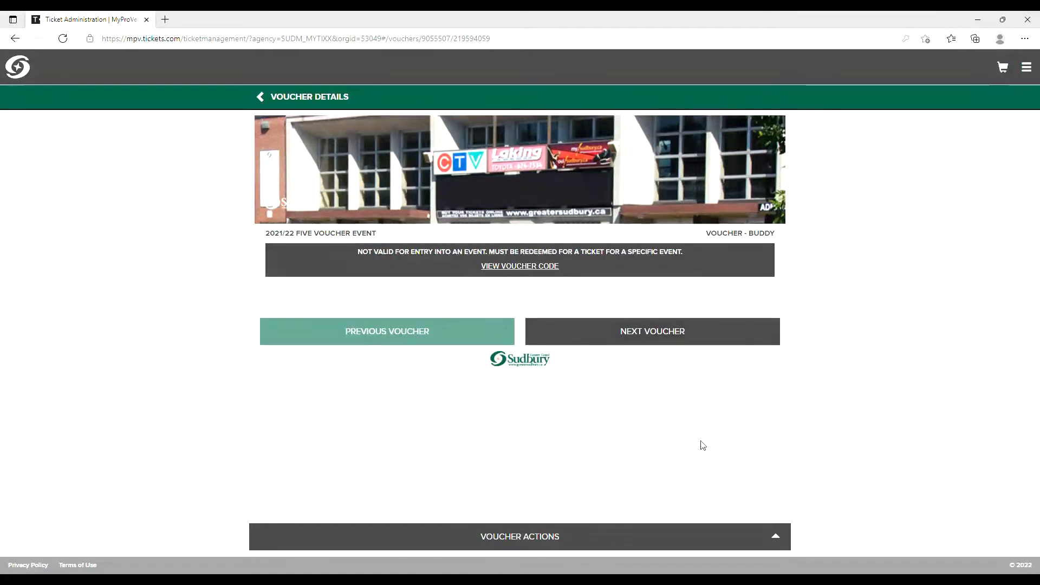
left_click(519, 536)
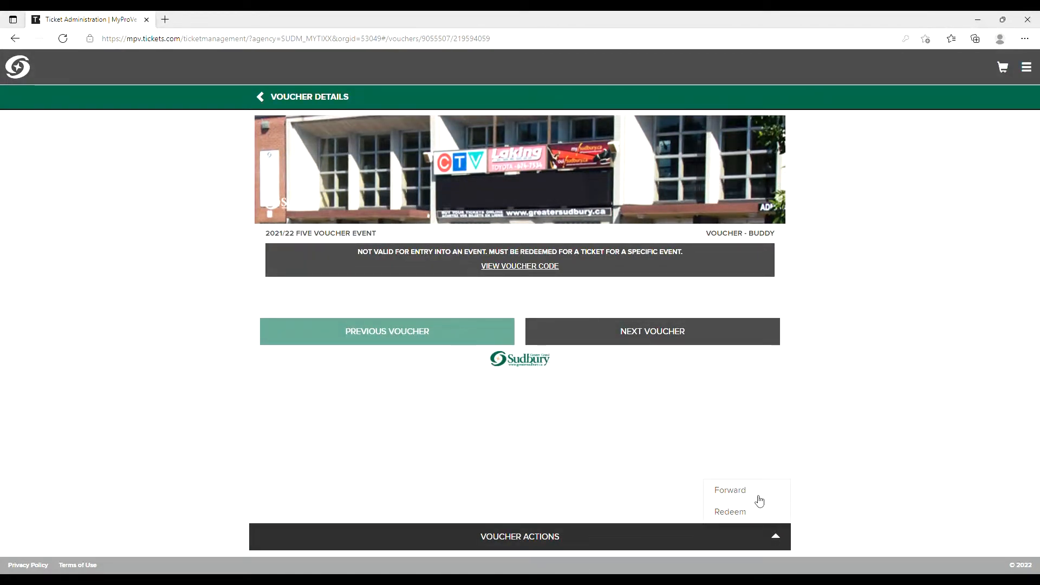
left_click(729, 489)
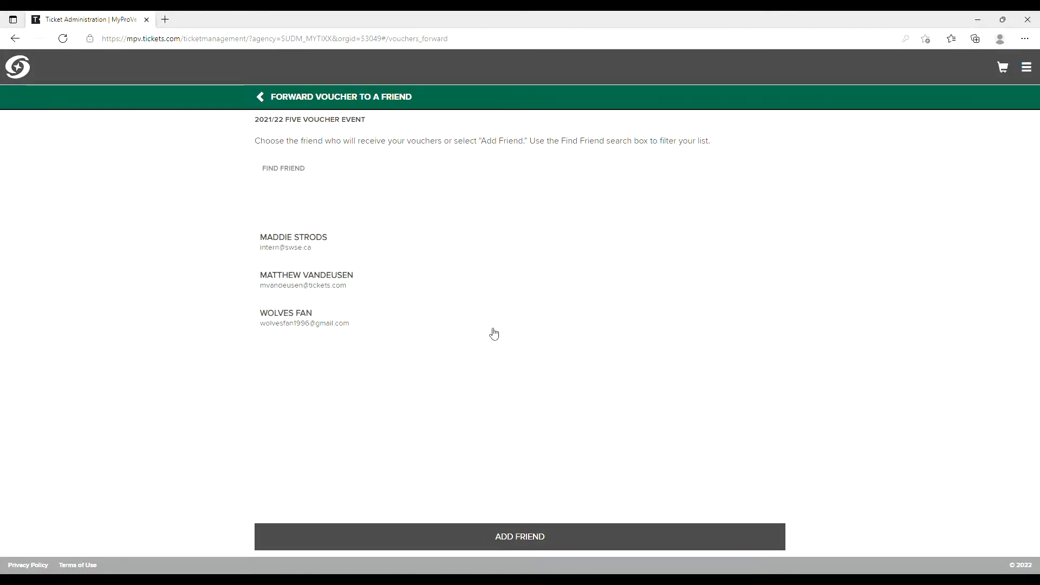
- Forward the buddy voucher to the last friend in the list and confirm the success message
left_click(285, 317)
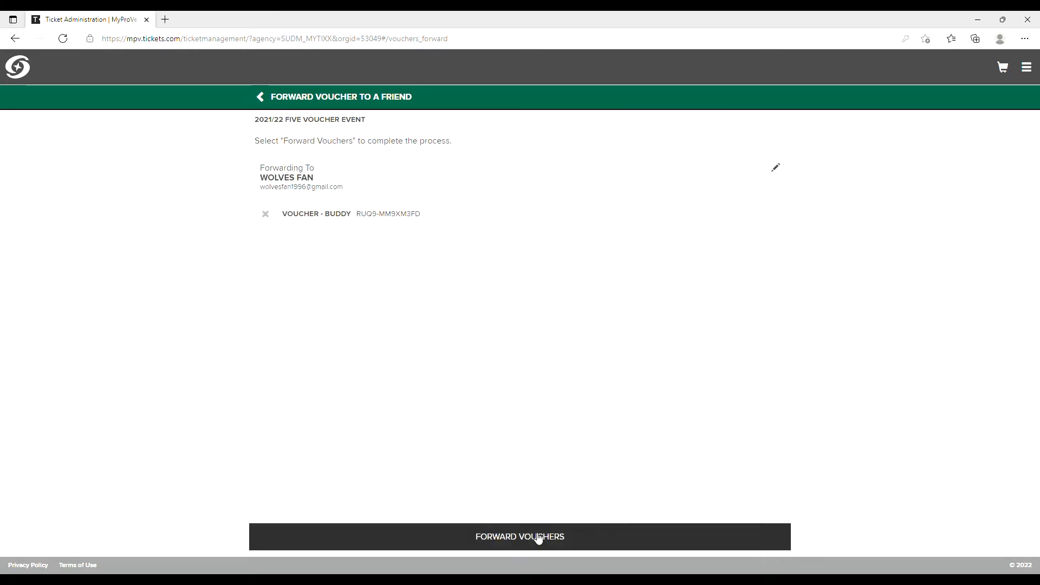
mouse_move(566, 527)
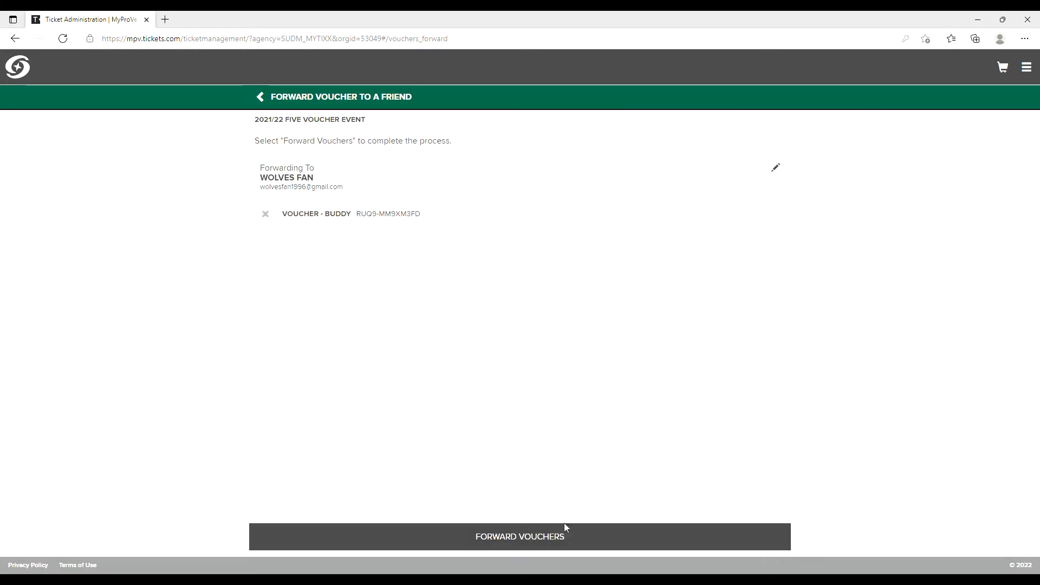
left_click(519, 536)
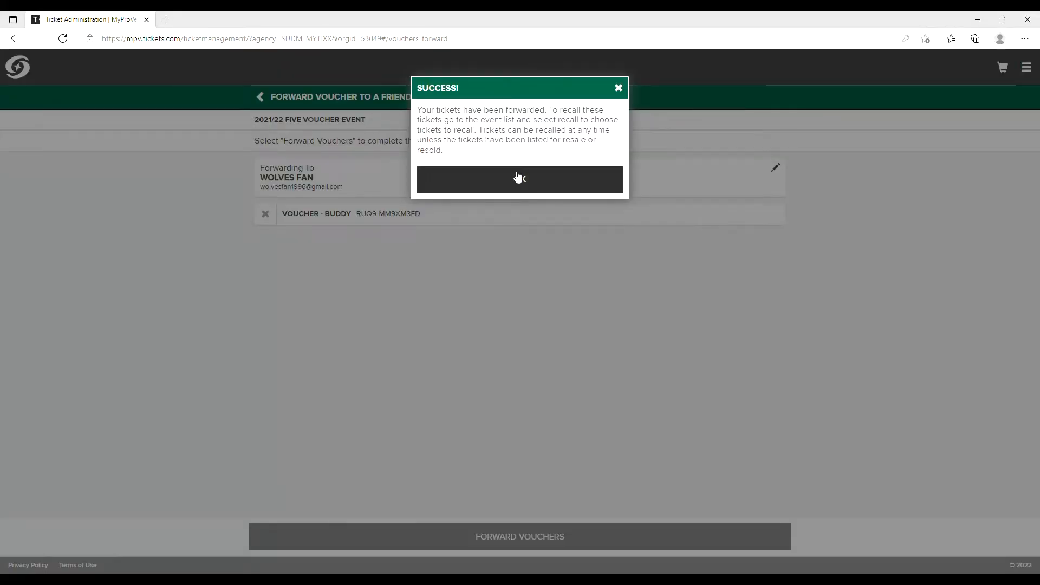
left_click(519, 179)
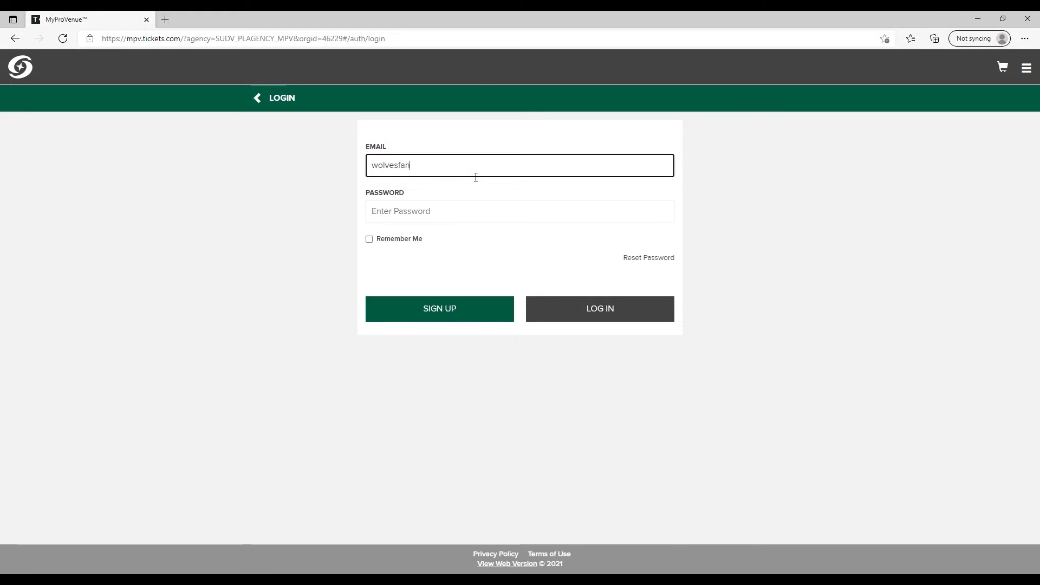
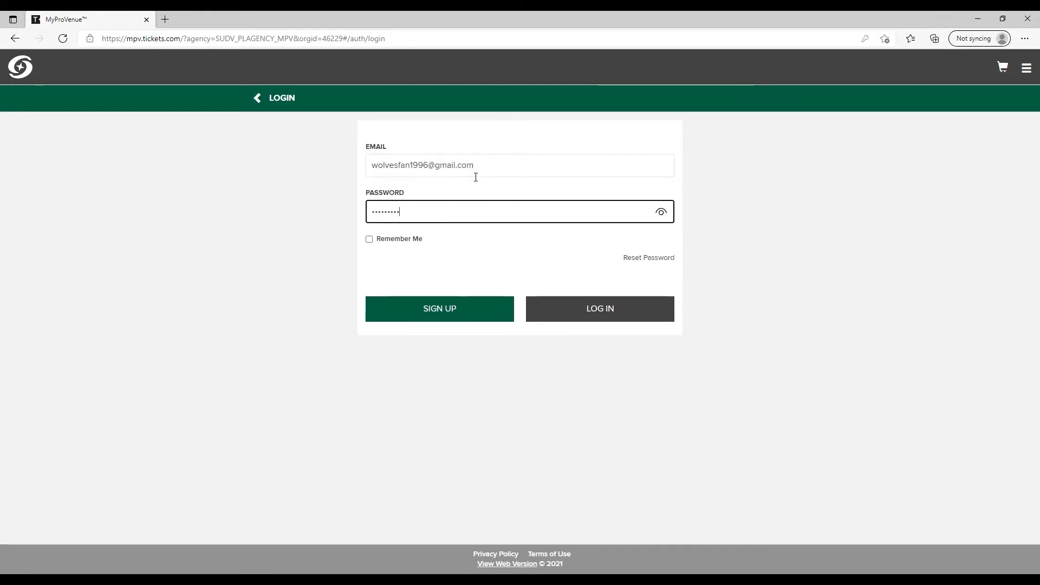
left_click(597, 309)
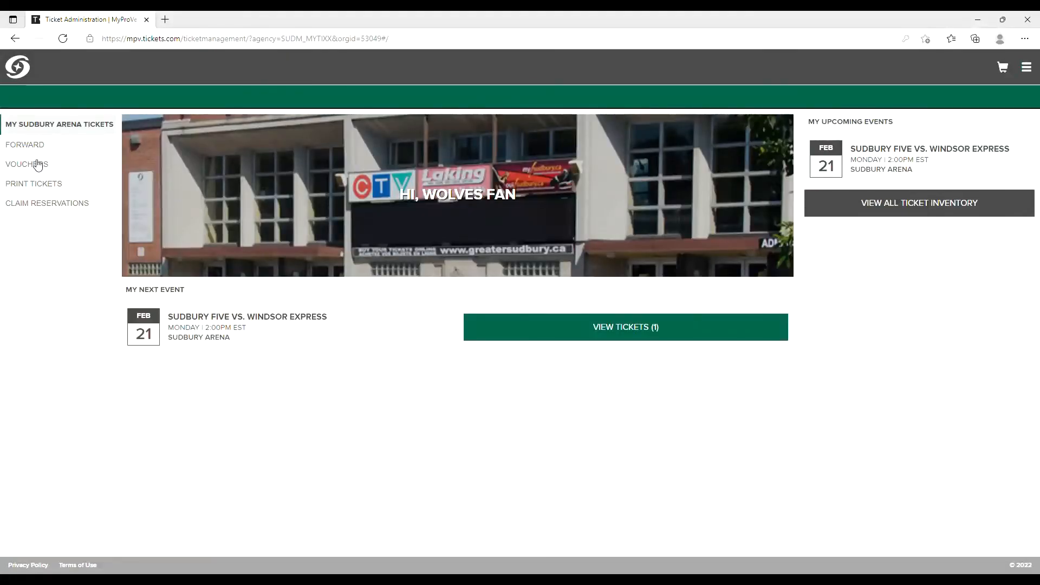
left_click(26, 163)
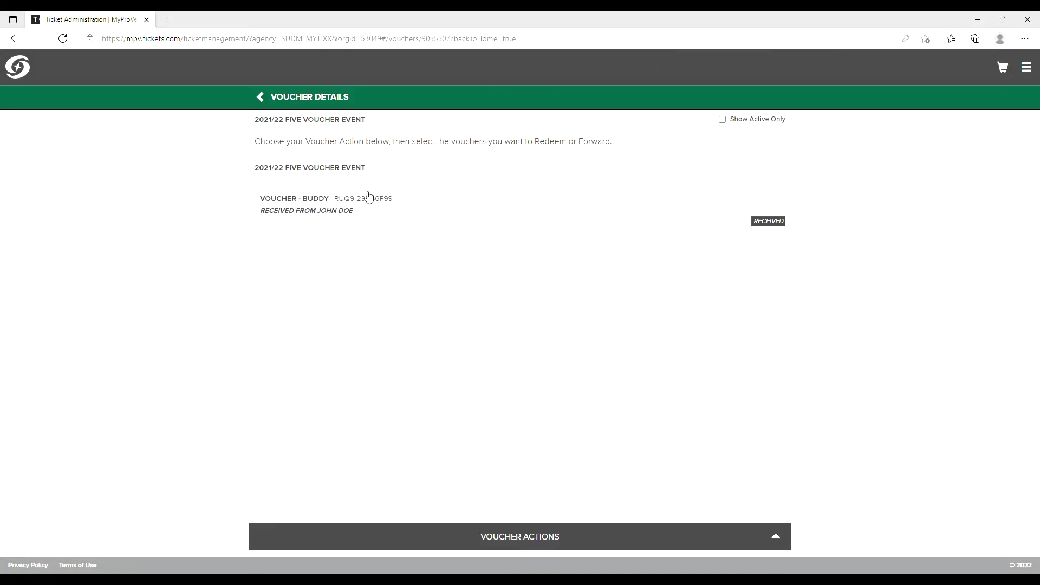
mouse_move(438, 257)
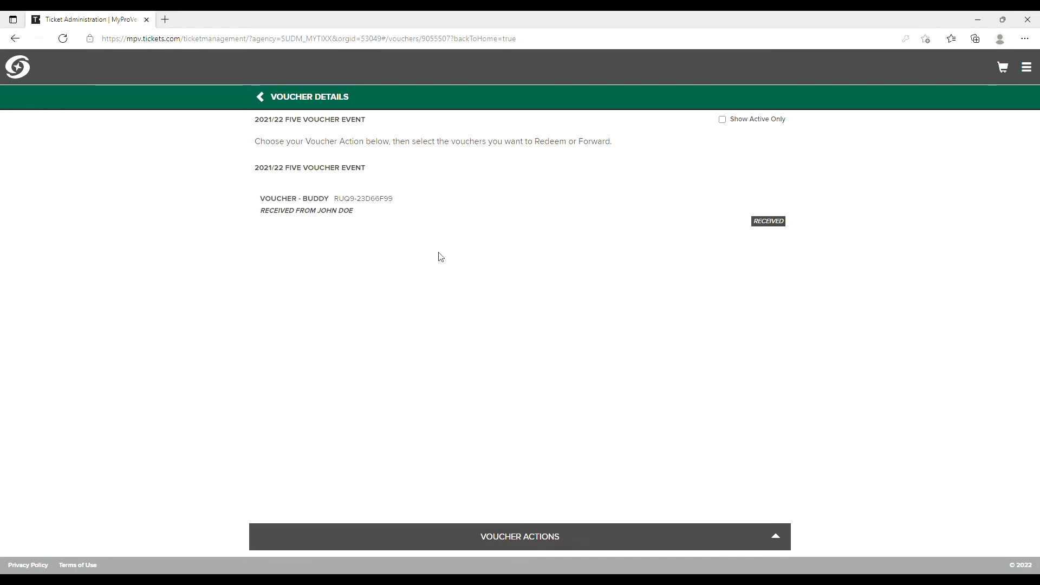
- Redeem the received buddy voucher for the Feb 21 Sudbury Five vs. Windsor Express game
left_click(519, 536)
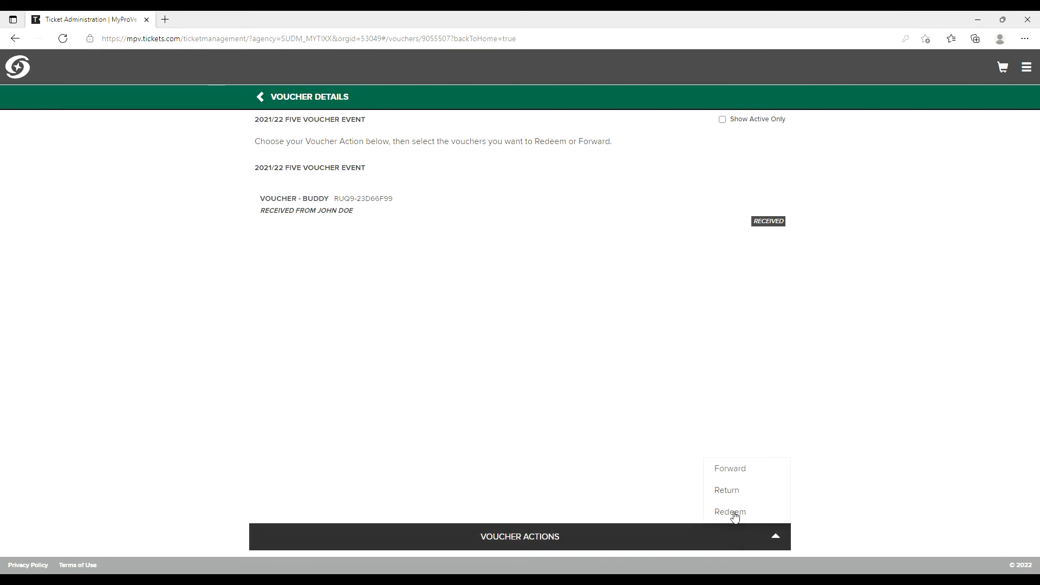
left_click(729, 511)
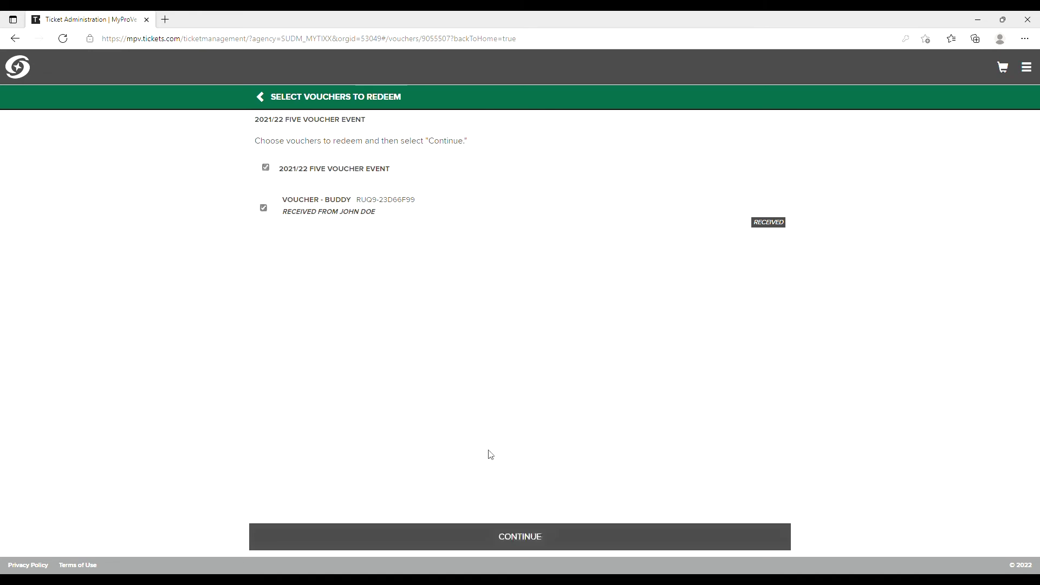
left_click(519, 536)
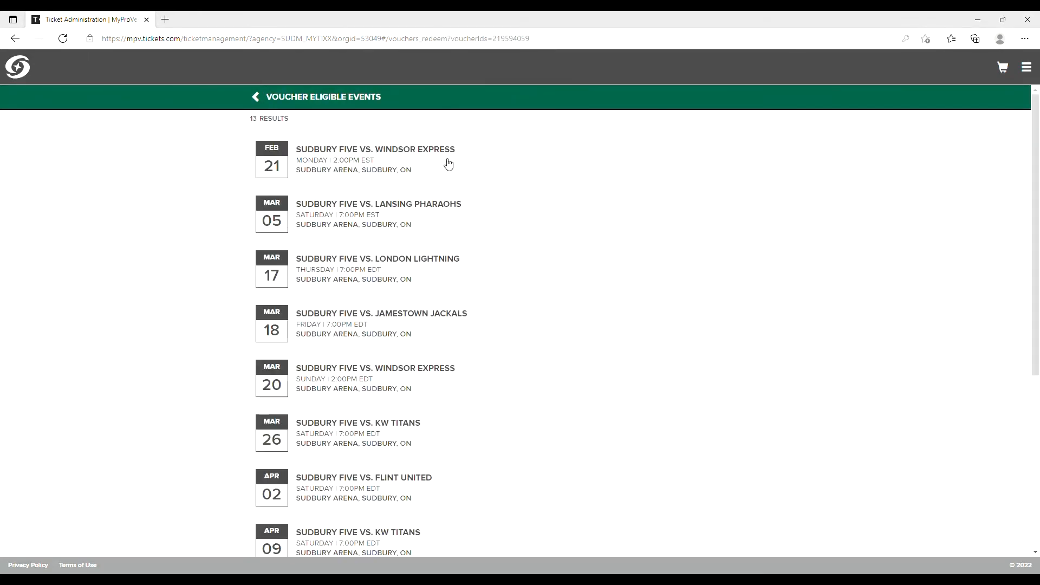
left_click(375, 149)
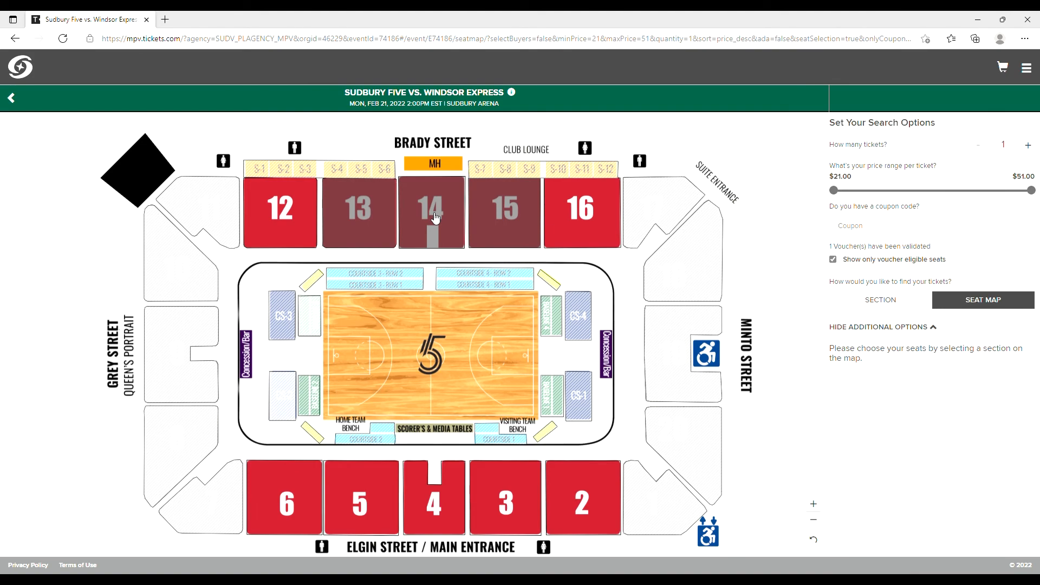
- Choose Section 14, Row J, Seat 15 and continue to checkout with $9.50 due
left_click(431, 211)
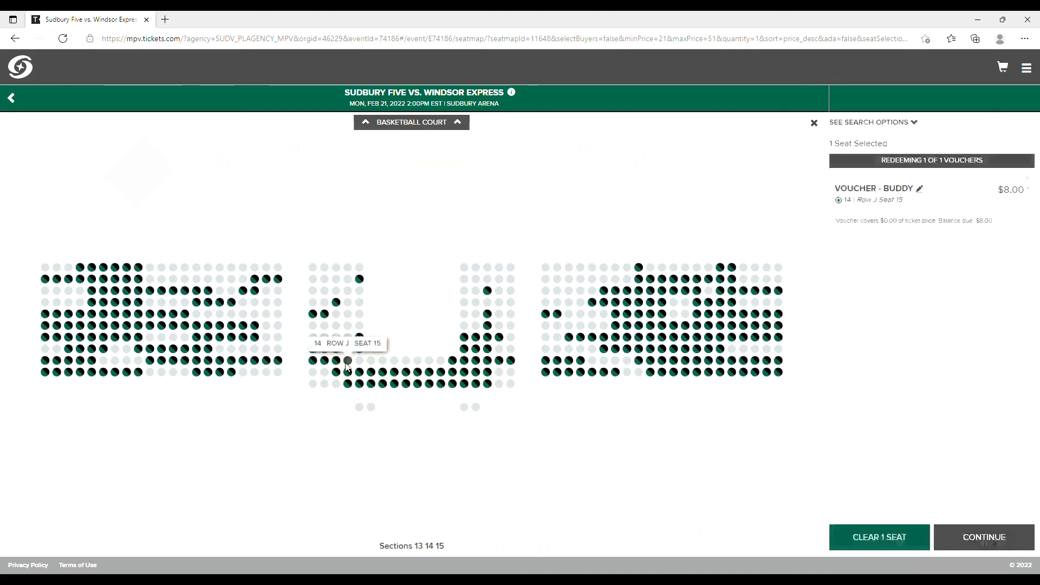
left_click(983, 536)
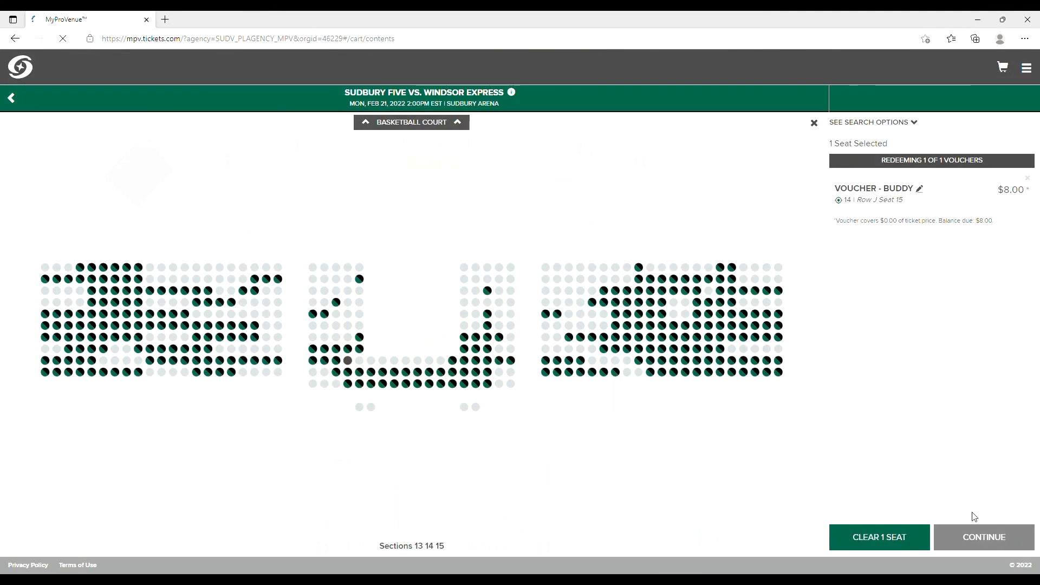
left_click(982, 537)
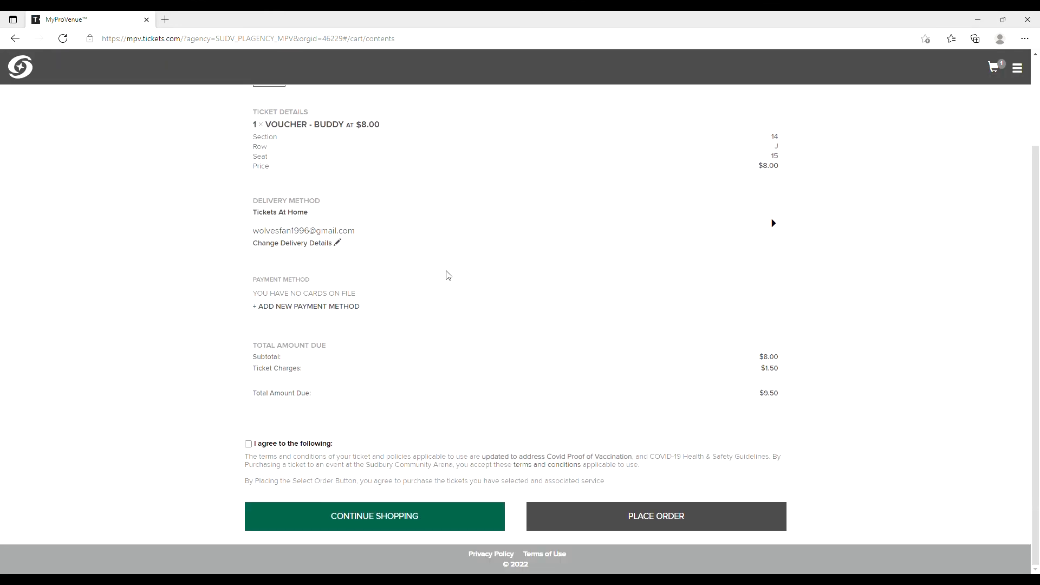